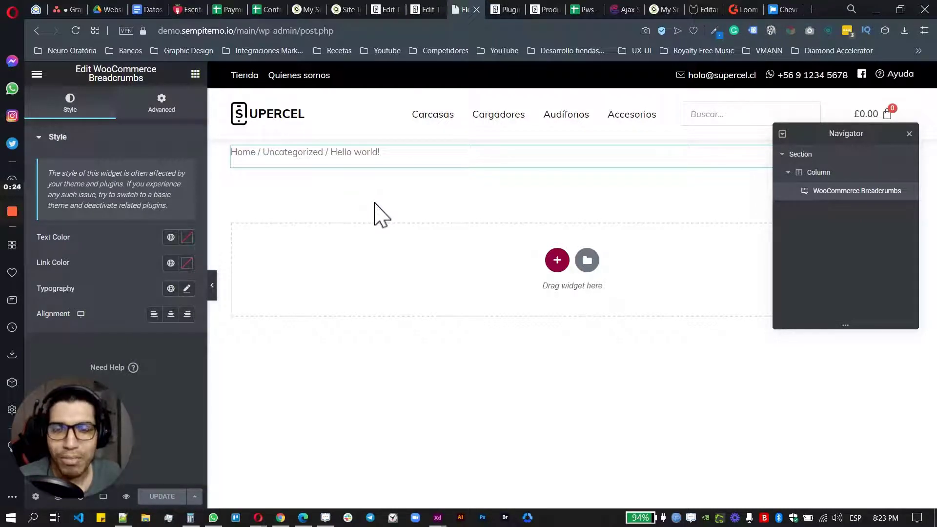
mouse_move(412, 214)
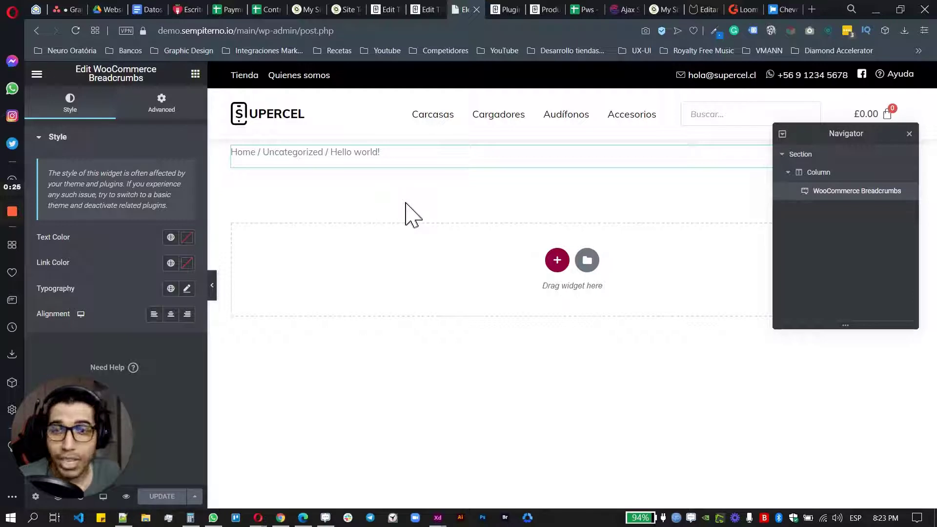
mouse_move(305, 197)
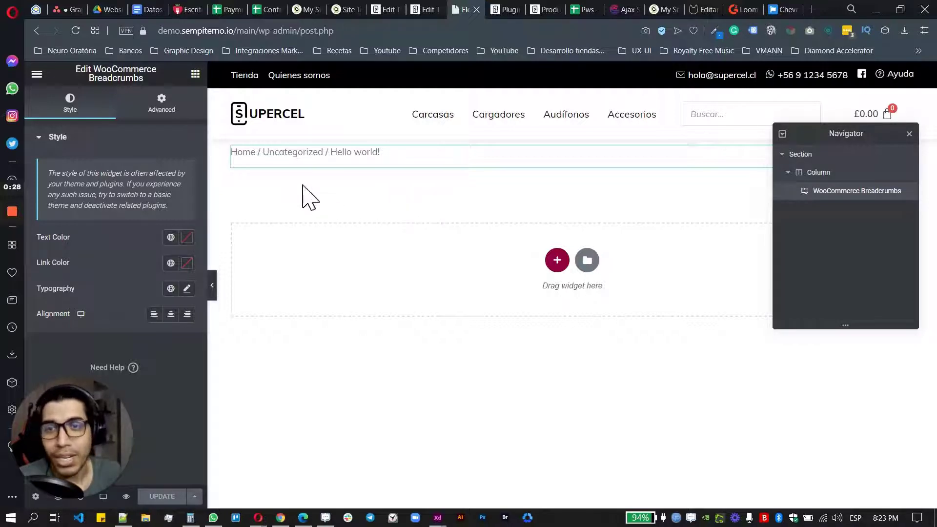
Browse the Font Awesome chevron icon results, then return to the Elementor breadcrumbs widget.
click(304, 152)
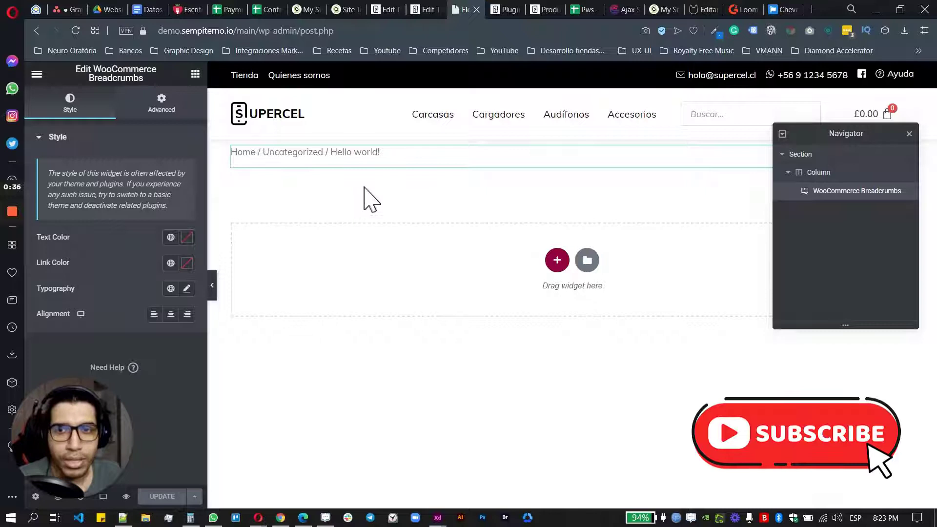
mouse_move(141, 225)
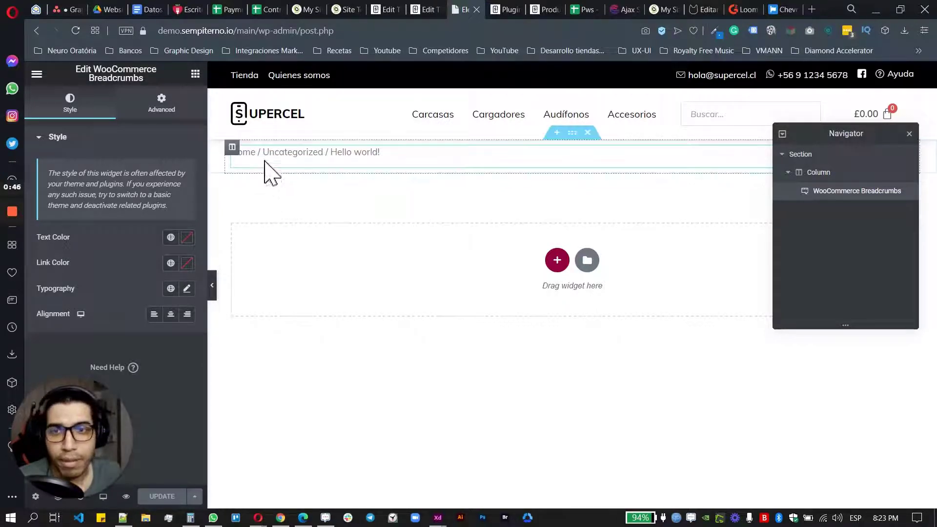
click(782, 9)
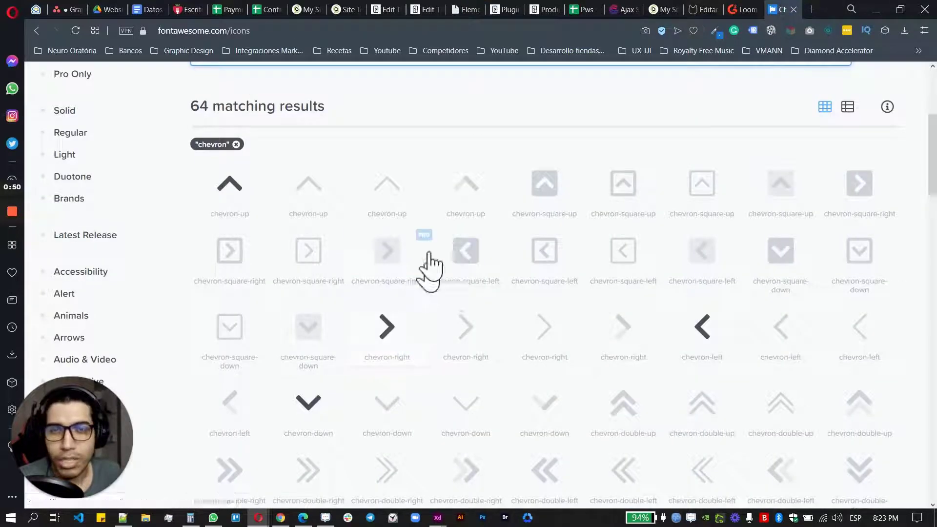
mouse_move(433, 102)
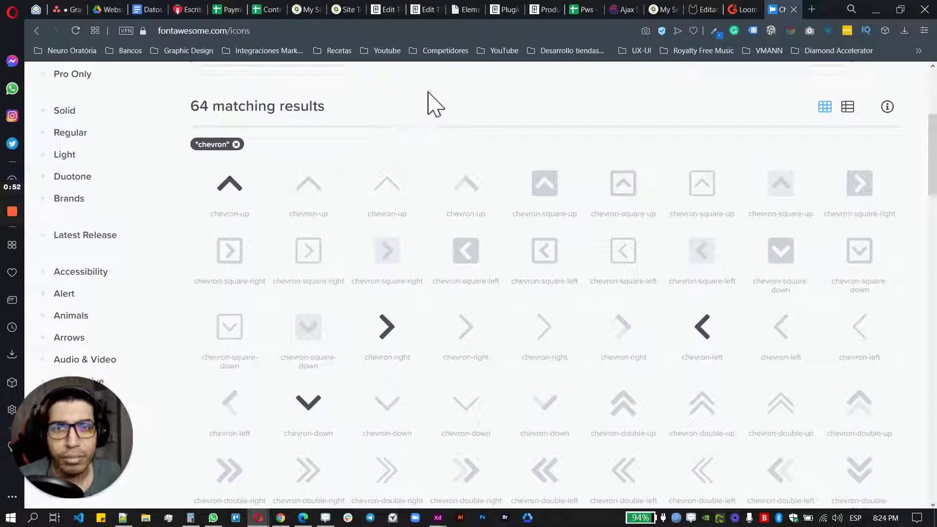
mouse_move(415, 114)
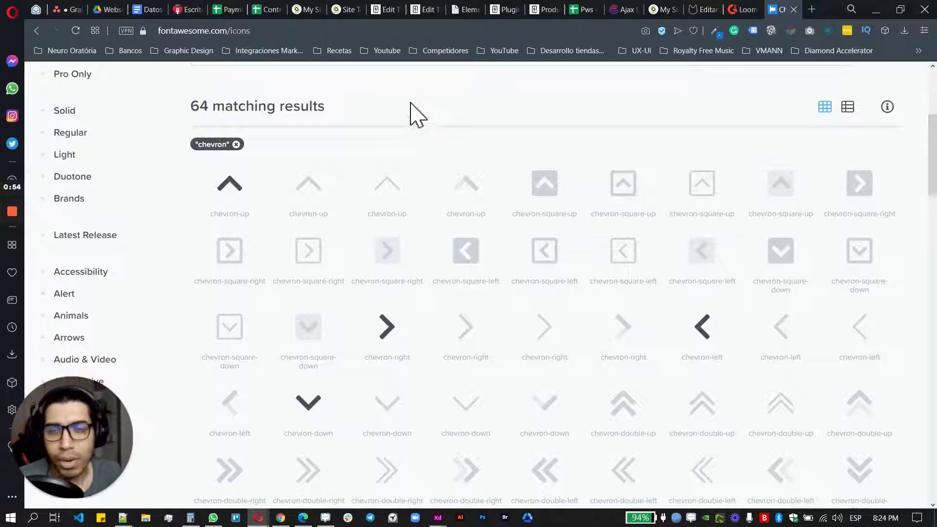
click(462, 10)
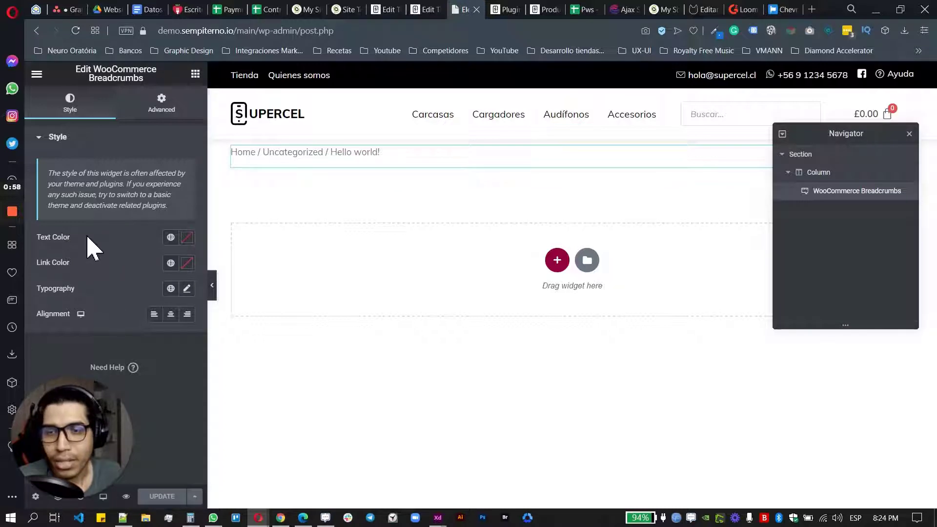
mouse_move(186, 275)
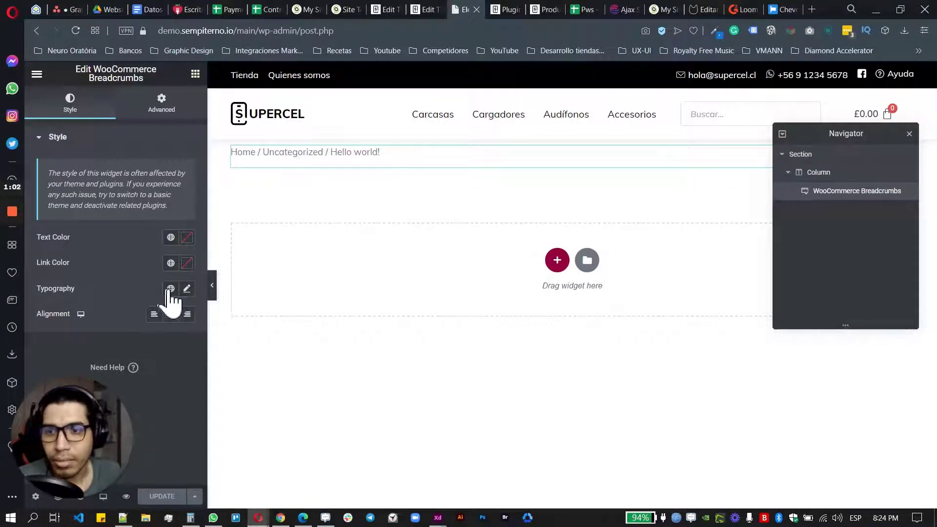
mouse_move(316, 304)
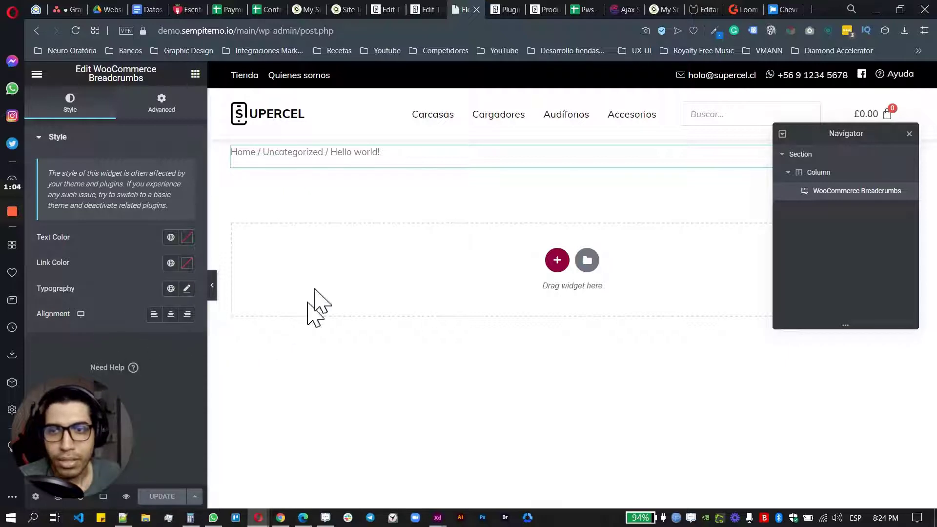
mouse_move(368, 233)
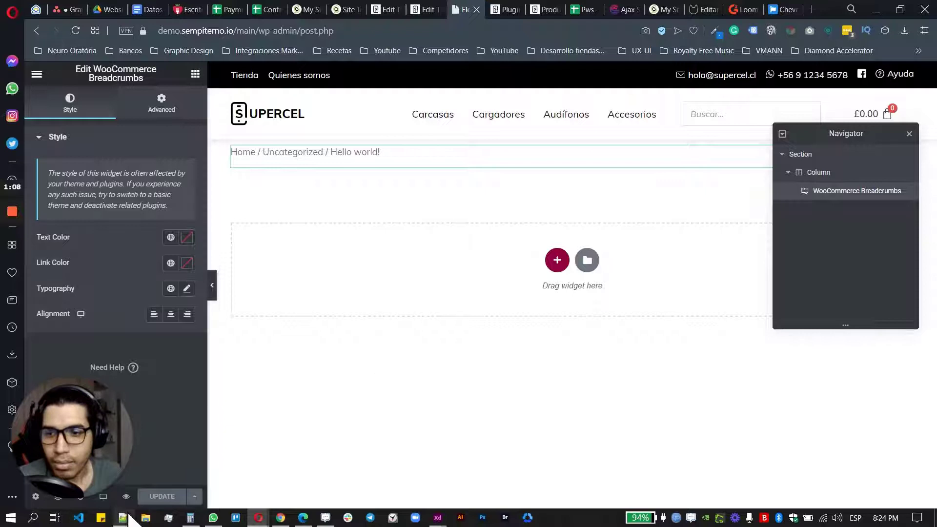
Copy the .breadcrumb-icon CSS snippet from Notepad++ and switch to the child theme's style.css editor.
click(123, 517)
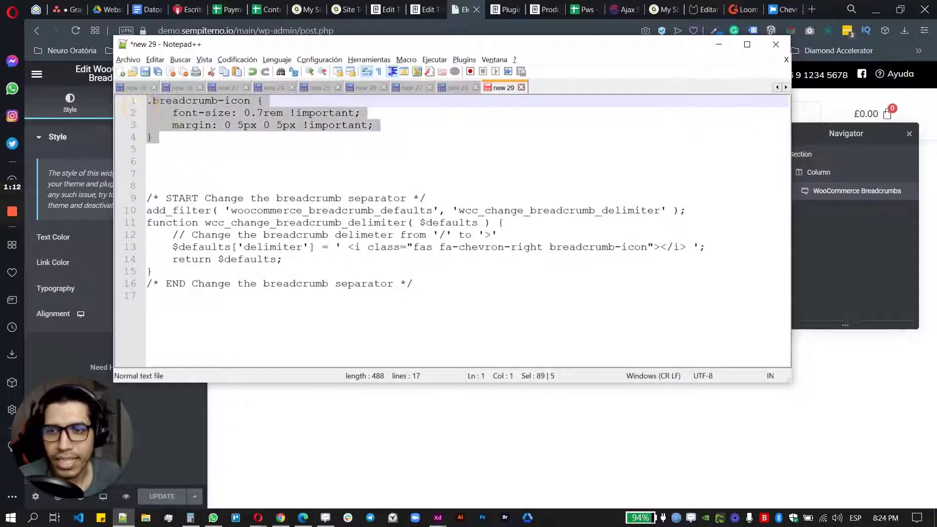
click(149, 185)
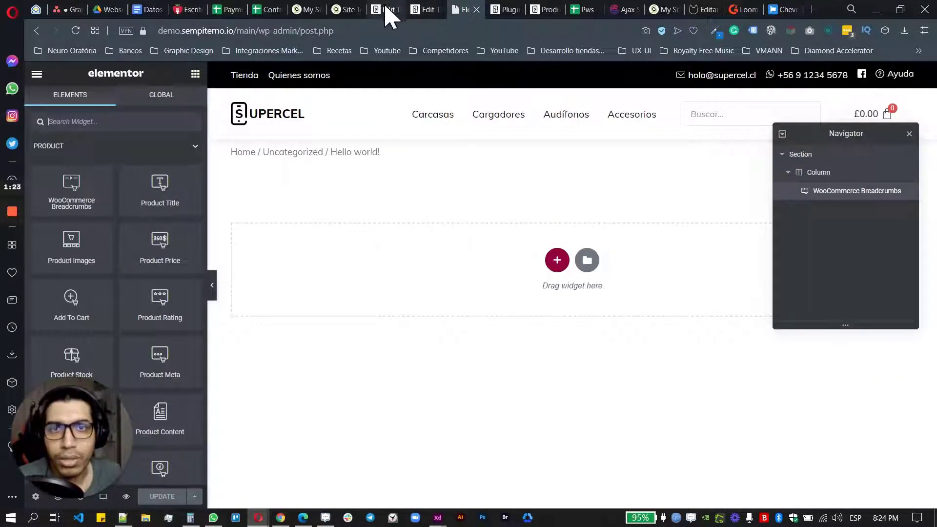
click(385, 10)
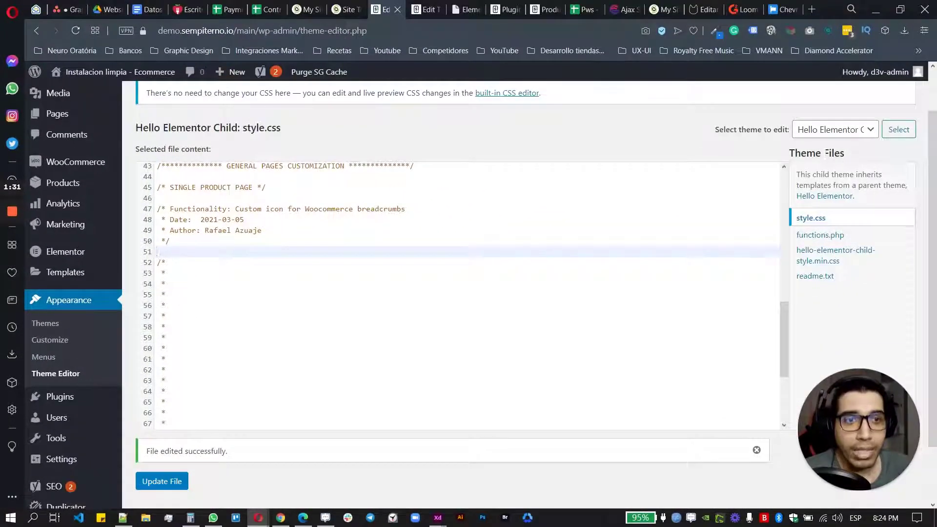
Paste the .breadcrumb-icon rule (0.7rem font size, 5px side margins) into style.css and update the file.
click(833, 129)
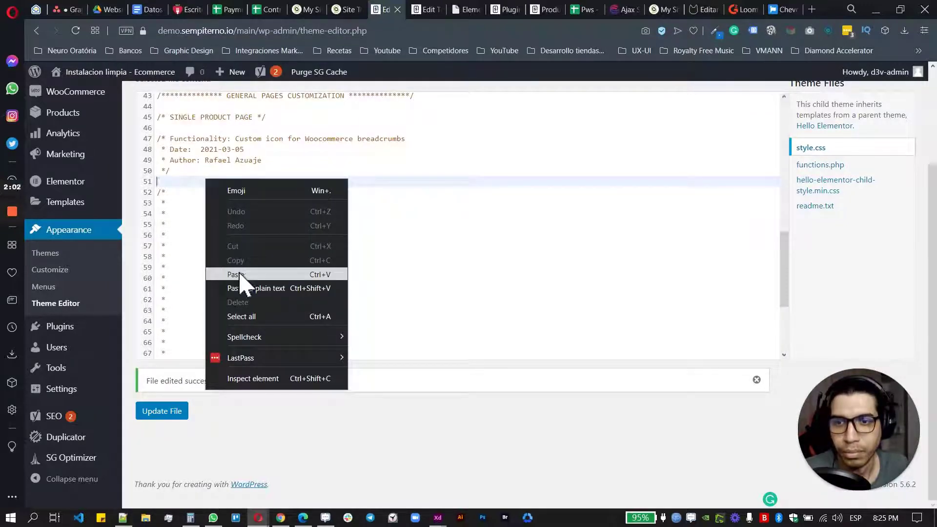
click(236, 274)
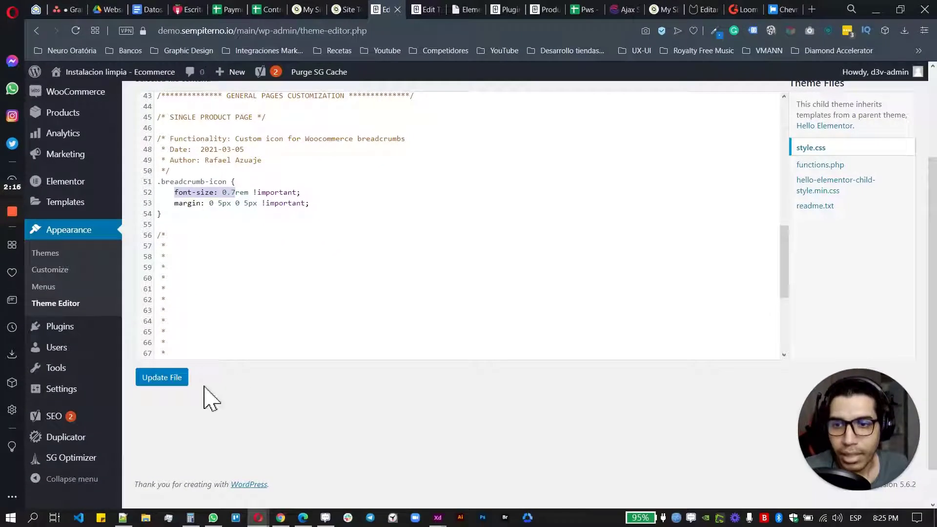
click(161, 377)
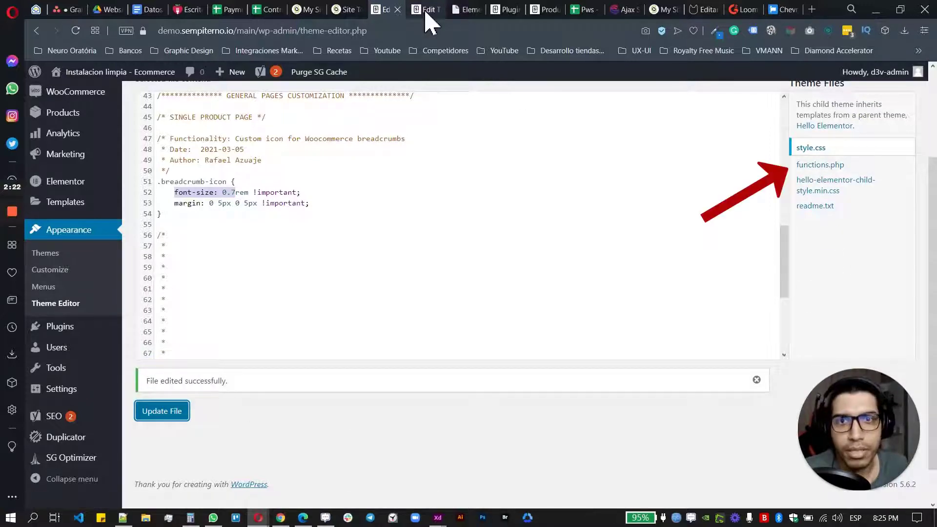
Paste the WooCommerce breadcrumb delimiter filter into the child theme's functions.php.
click(821, 163)
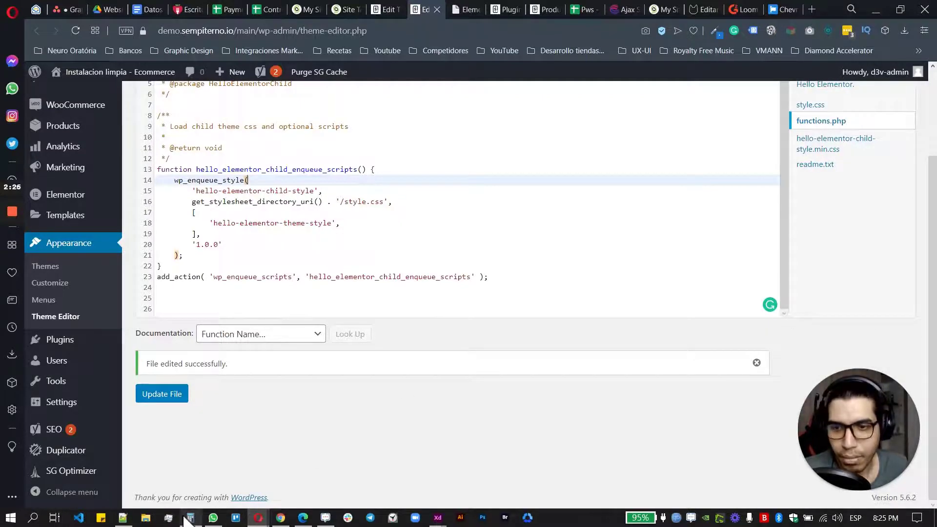
click(190, 518)
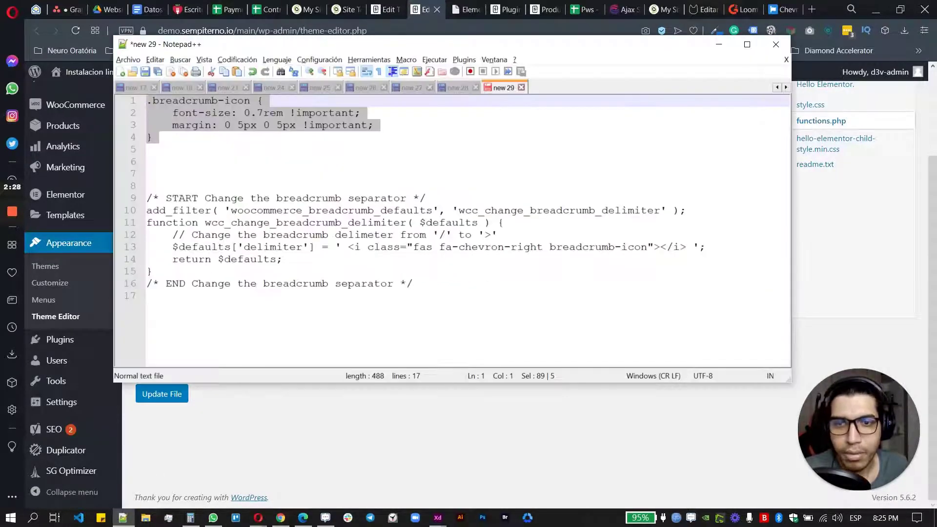
right_click(206, 206)
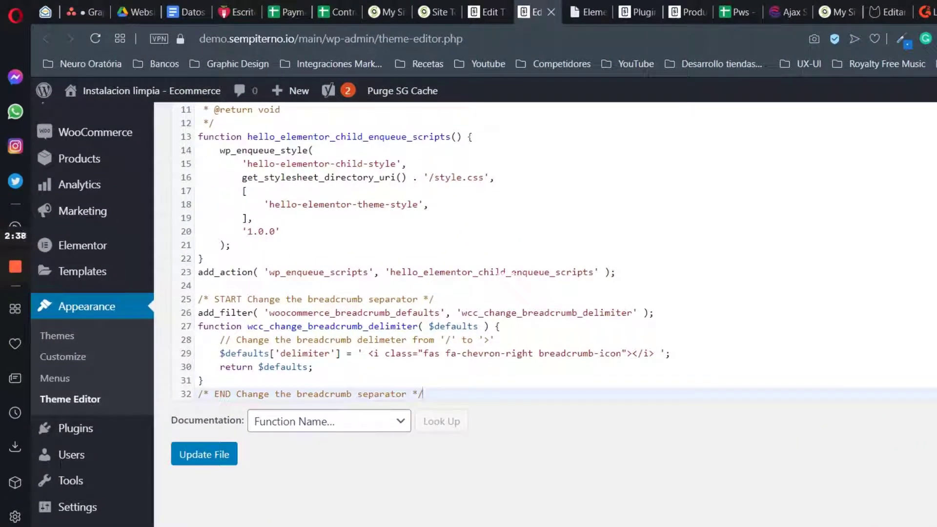
click(204, 453)
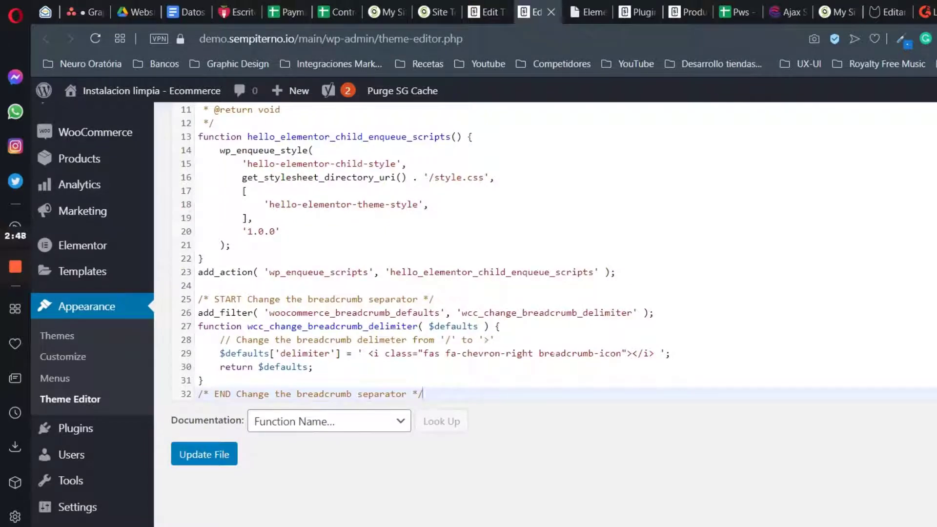
Set the delimiter icon class to fas fa-chevron-right, update functions.php and return to style.css.
double_click(579, 353)
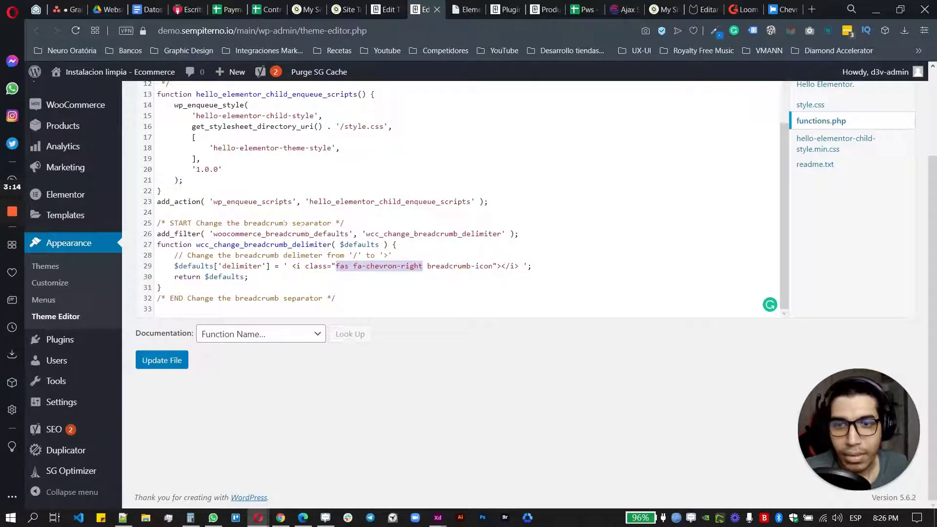
mouse_move(200, 358)
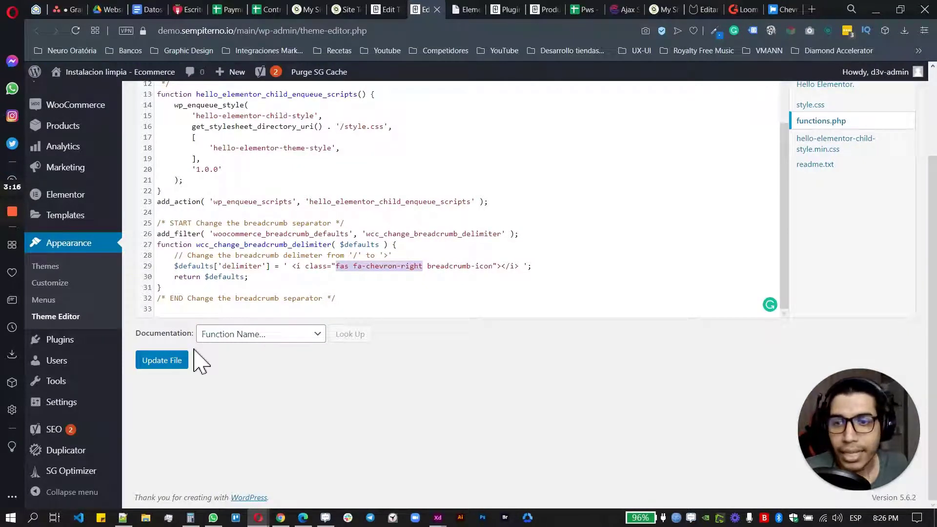
click(161, 360)
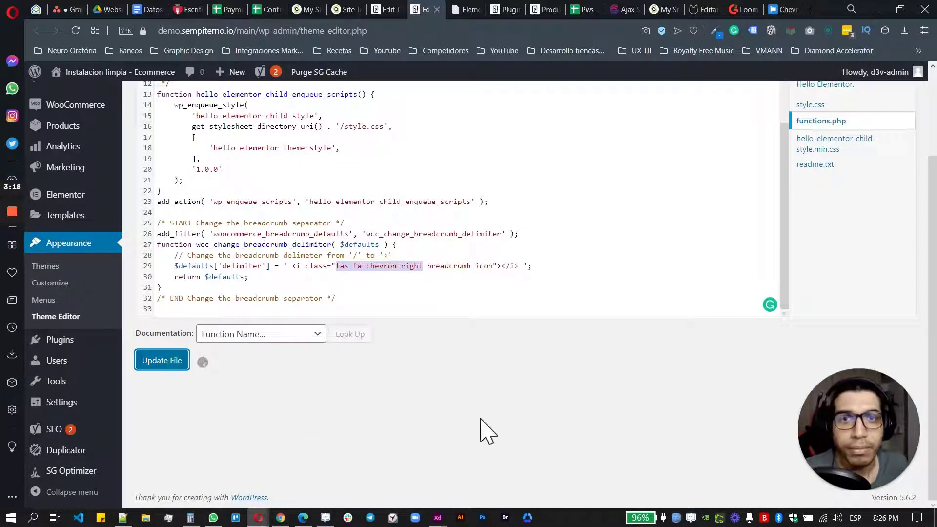
click(161, 360)
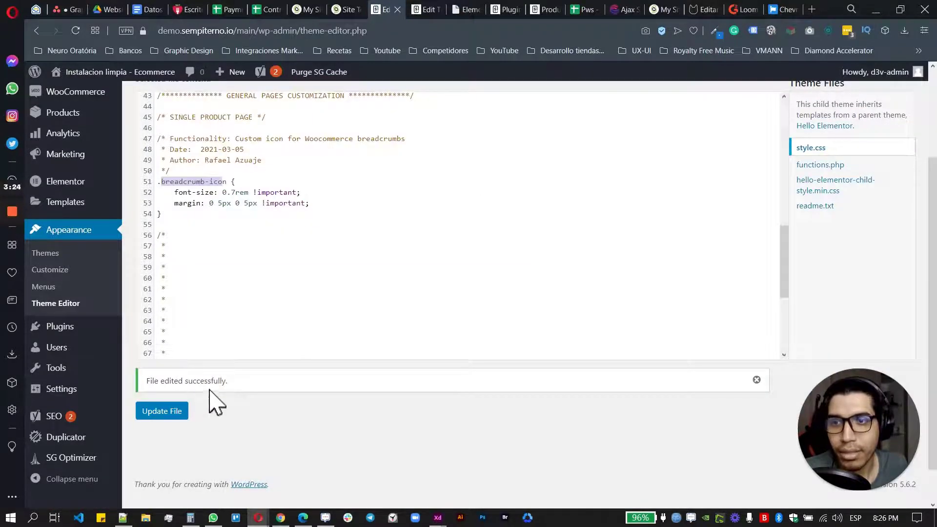
Preview the breadcrumb trail with chevron separators in Elementor, then return to the Font Awesome results.
click(467, 9)
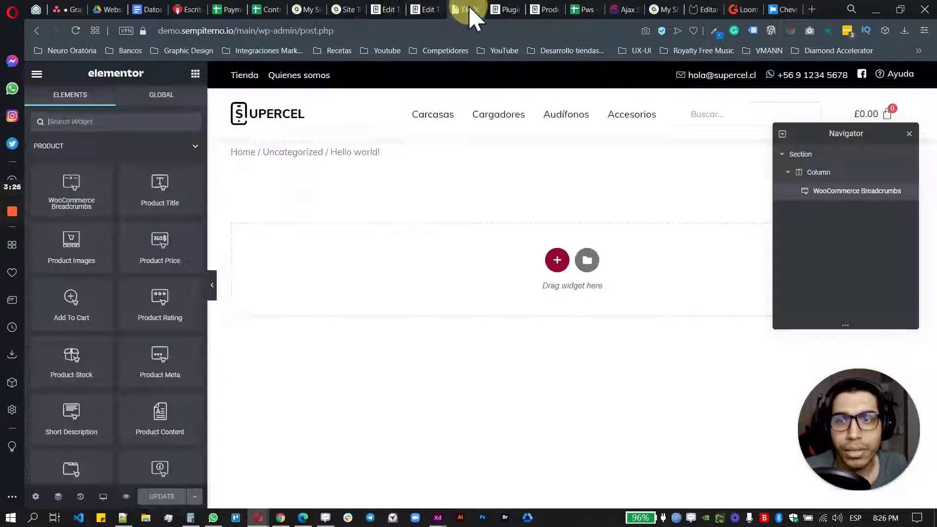
mouse_move(86, 81)
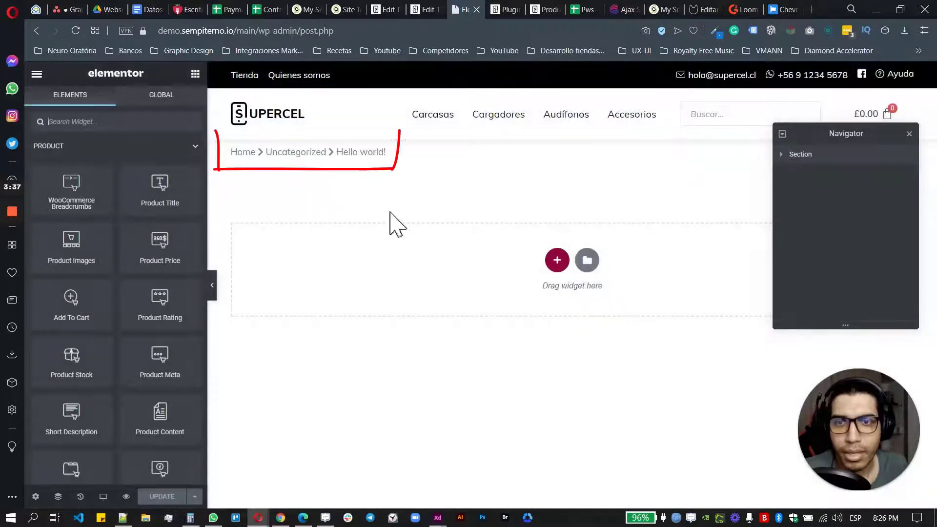
click(780, 10)
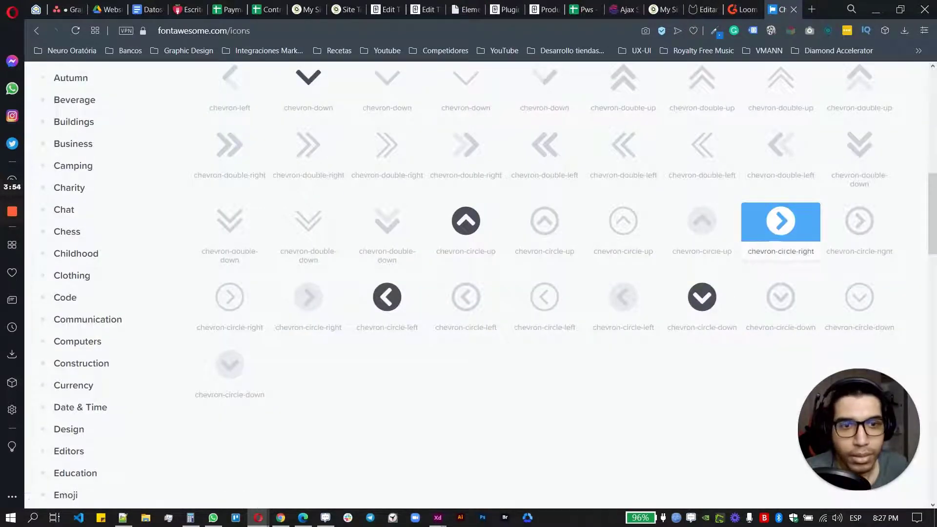
Choose chevron-circle-right from the icon gallery for the breadcrumb delimiter.
click(780, 220)
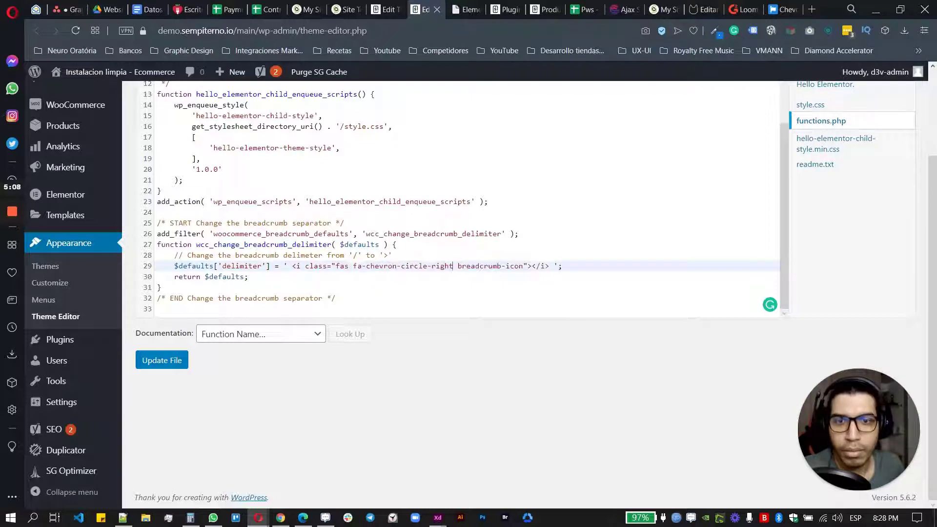
Save functions.php with the fa-chevron-circle-right delimiter and preview the breadcrumbs in Elementor.
click(160, 360)
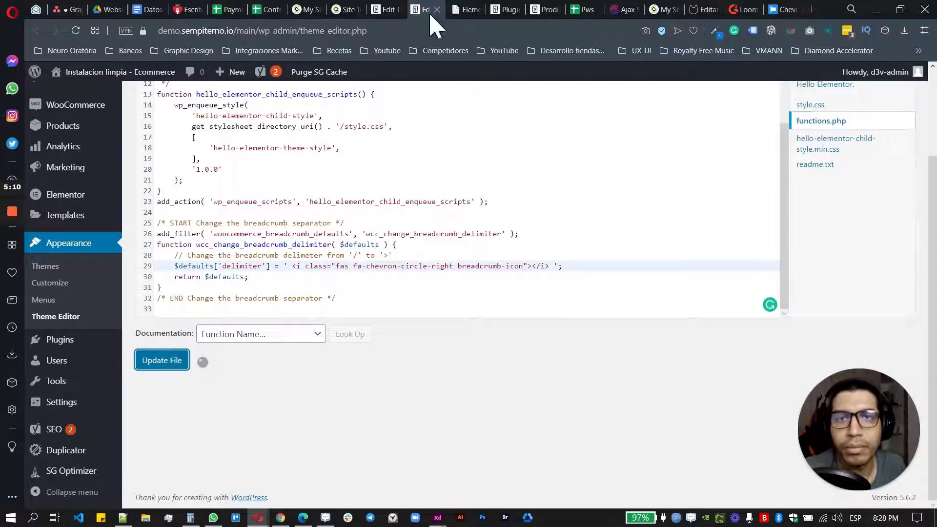
click(465, 8)
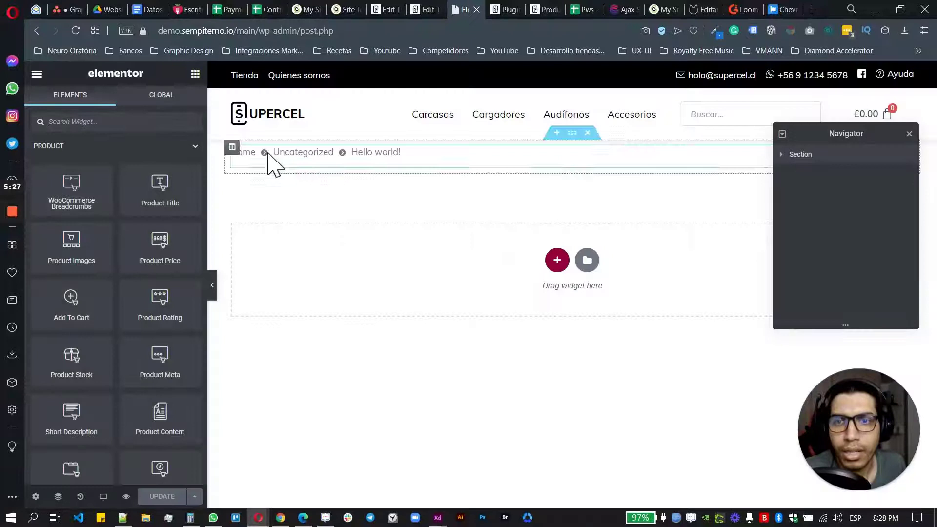
mouse_move(323, 158)
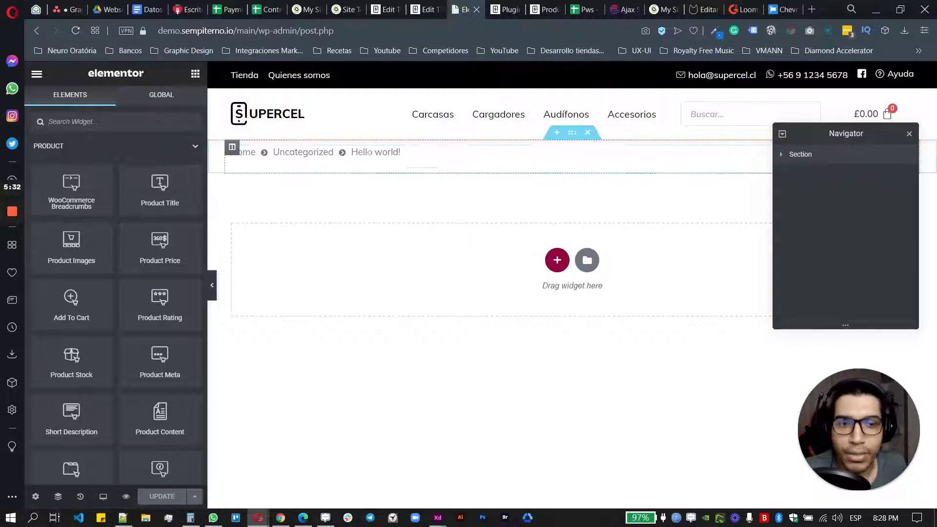
Save the .breadcrumb-icon font size as 1rem in style.css and preview the larger circle chevrons.
click(383, 10)
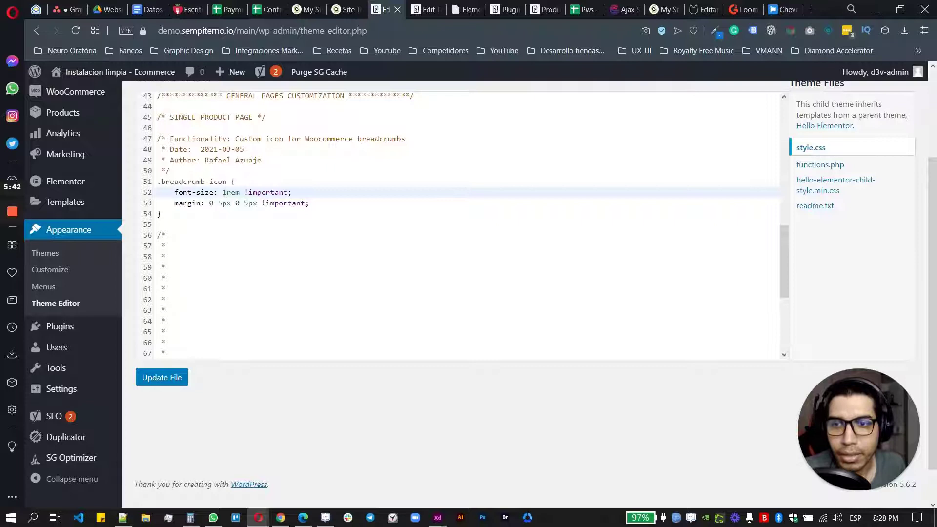
click(161, 377)
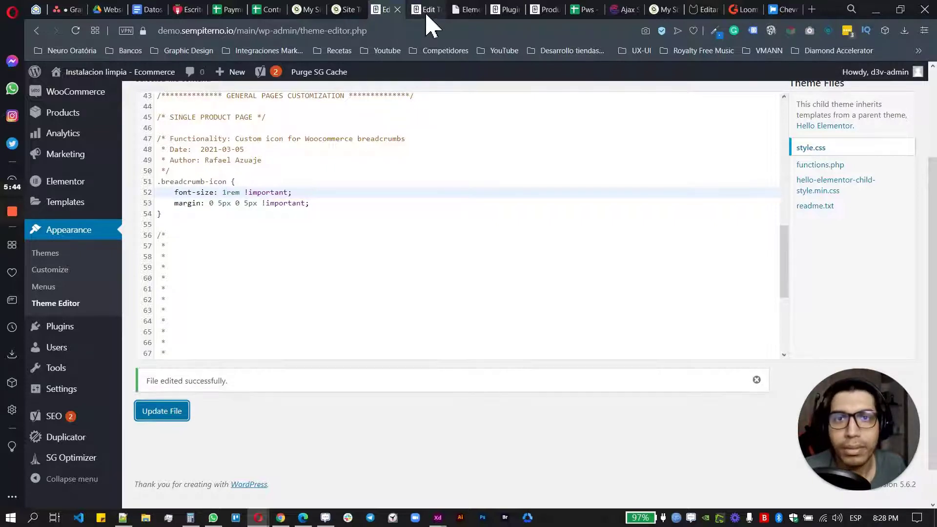
click(464, 9)
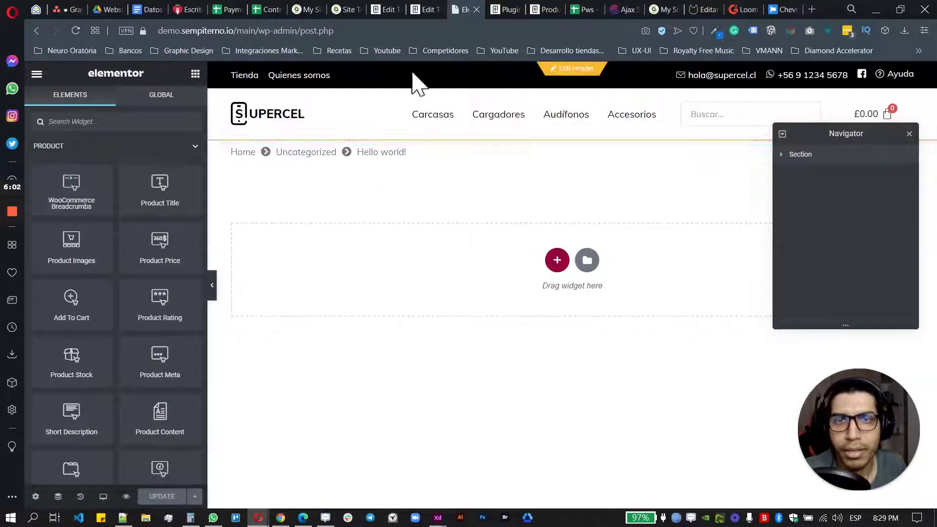
mouse_move(387, 10)
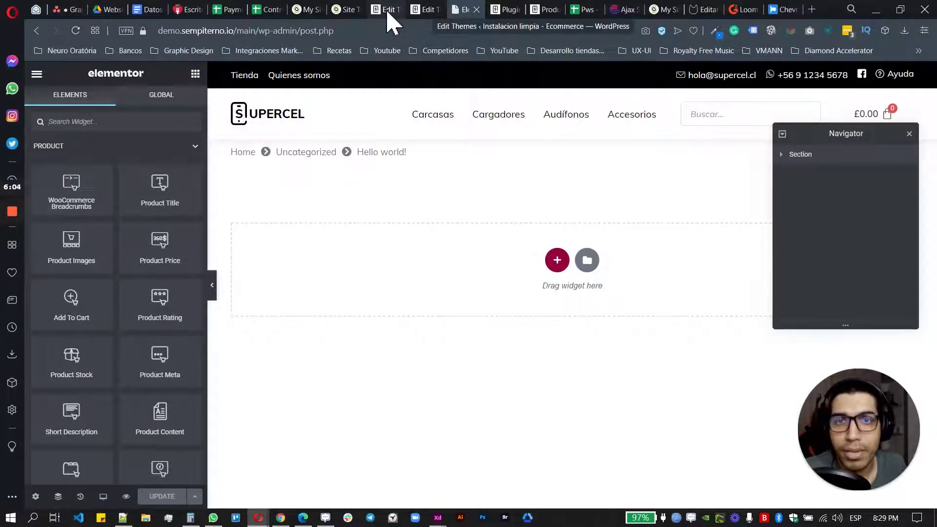
Save the .breadcrumb-icon margin as 0 10px 0 10px and preview the wider-spaced separators.
click(382, 10)
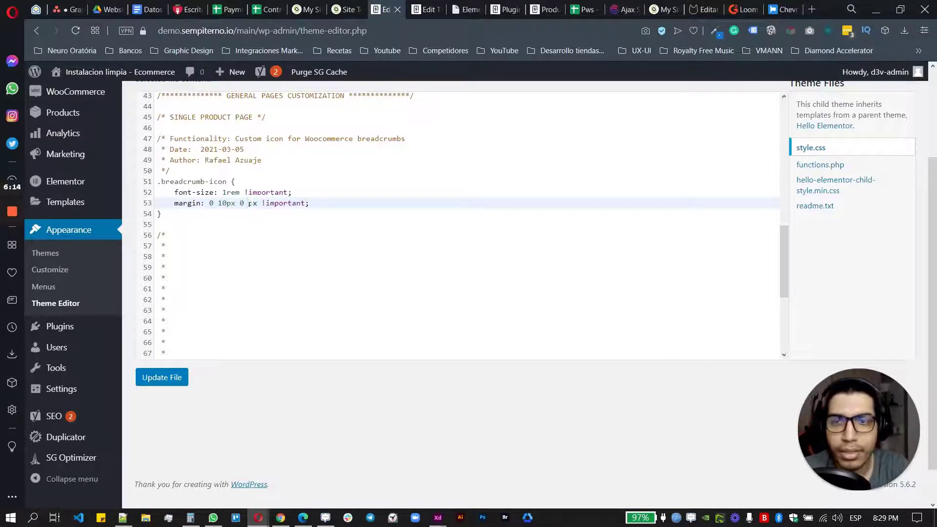
text(10px)
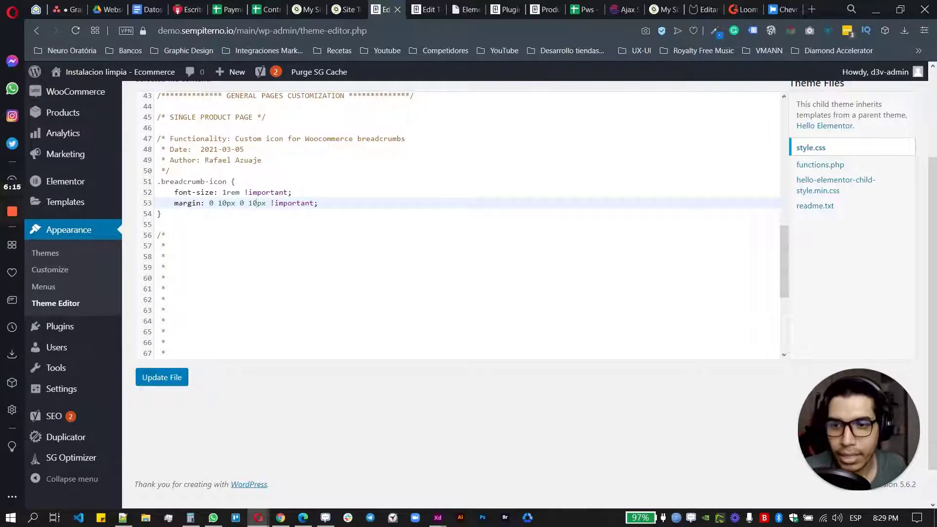
click(161, 377)
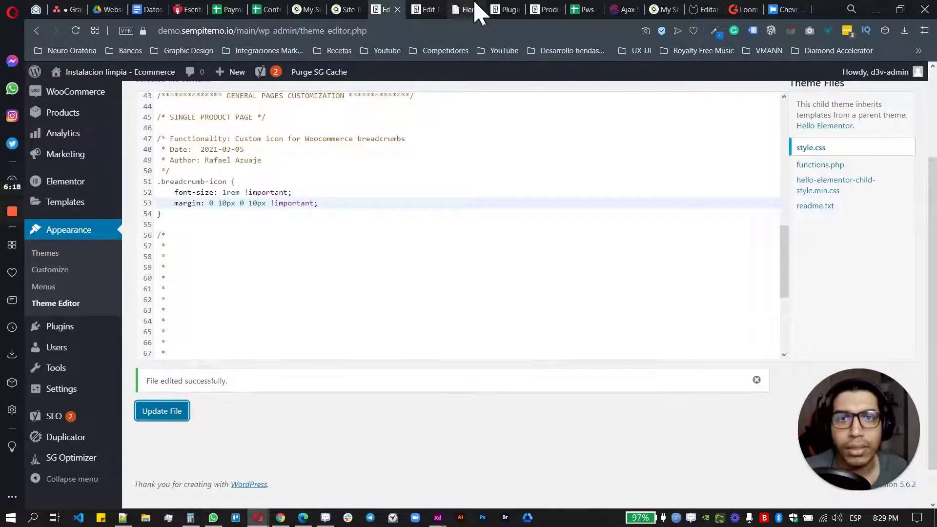
click(463, 9)
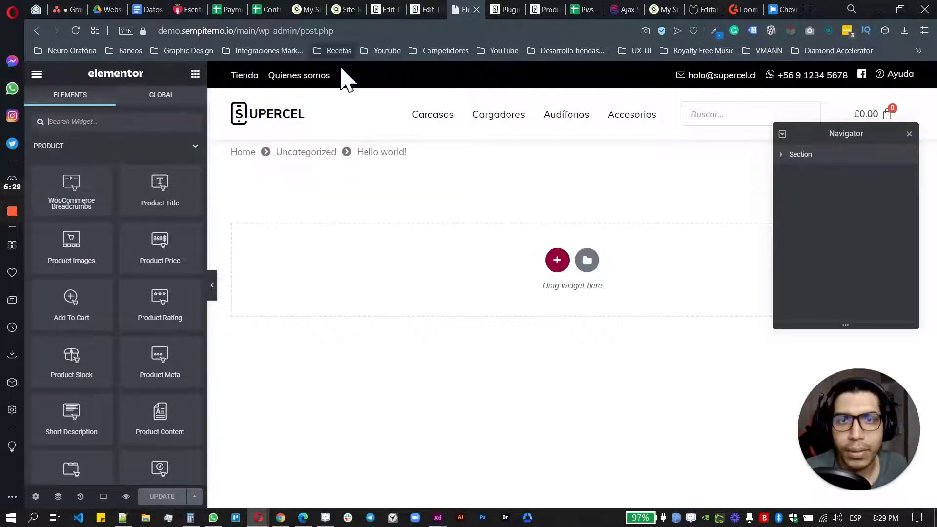
mouse_move(364, 192)
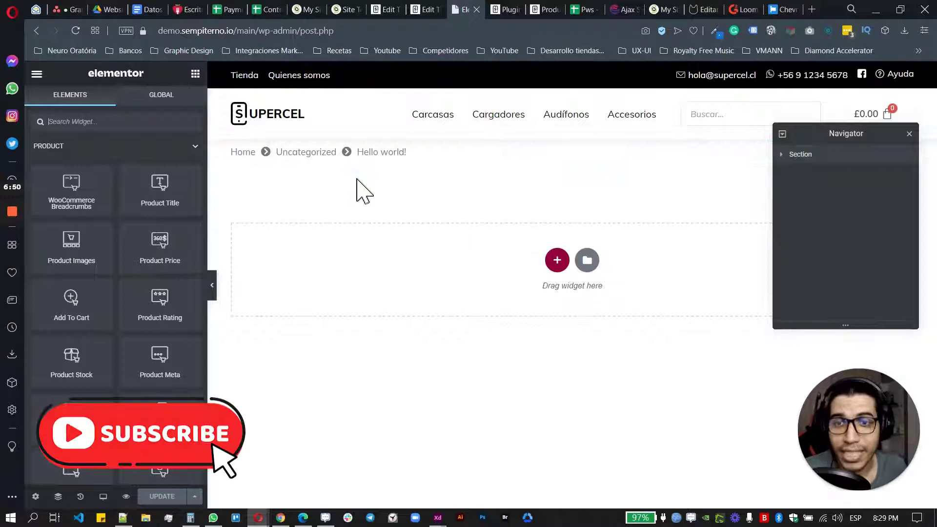